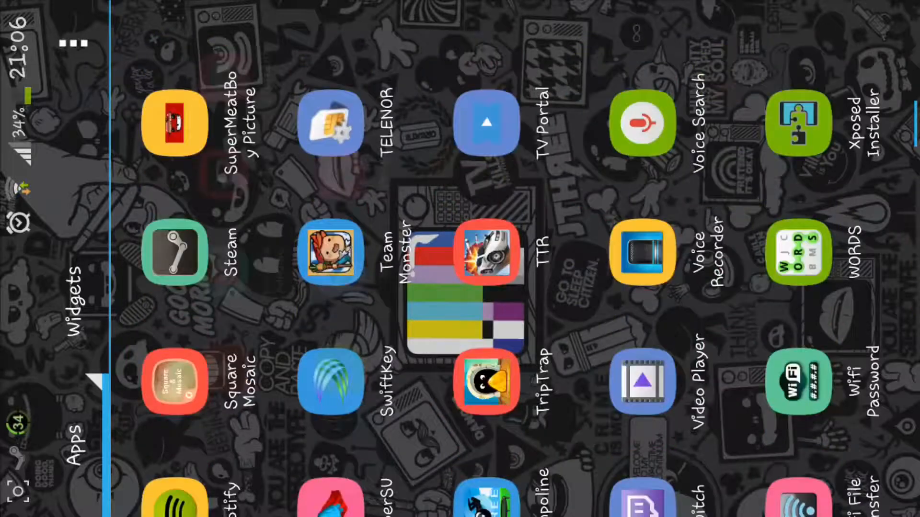
Swipe through the app drawer to the page with Phone, Opera, Play Store and Root Explorer
scroll("down", 3)
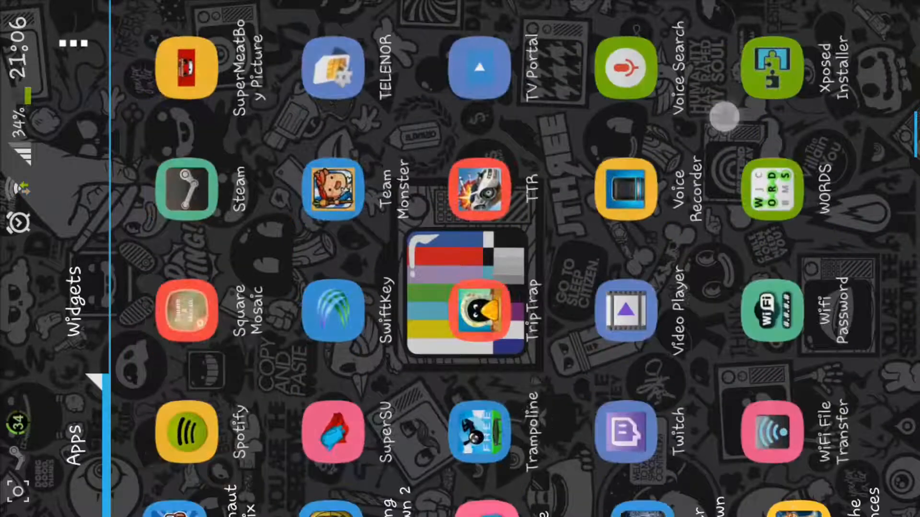
scroll("left", 3)
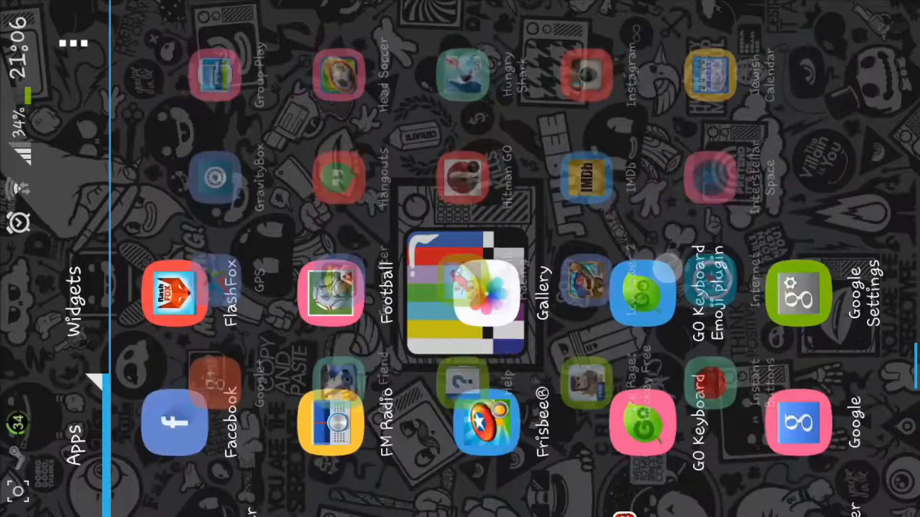
scroll("left", 3)
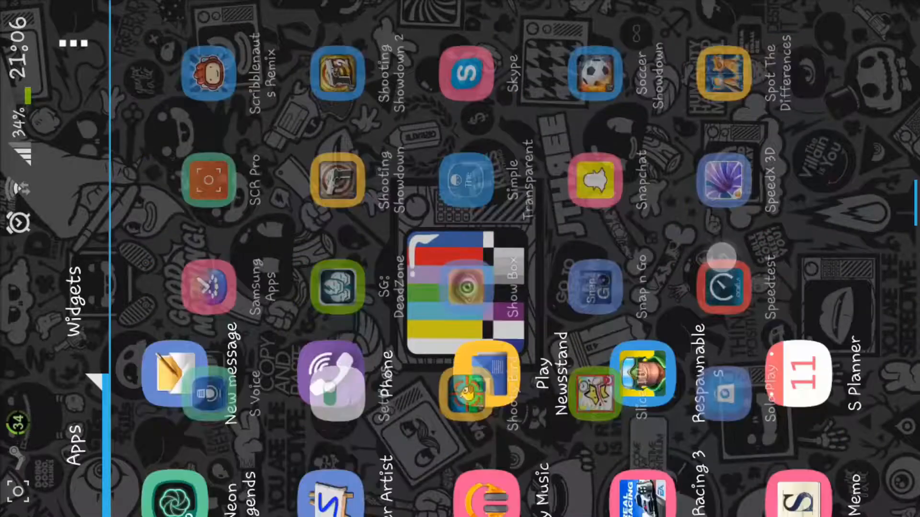
scroll("left", 3)
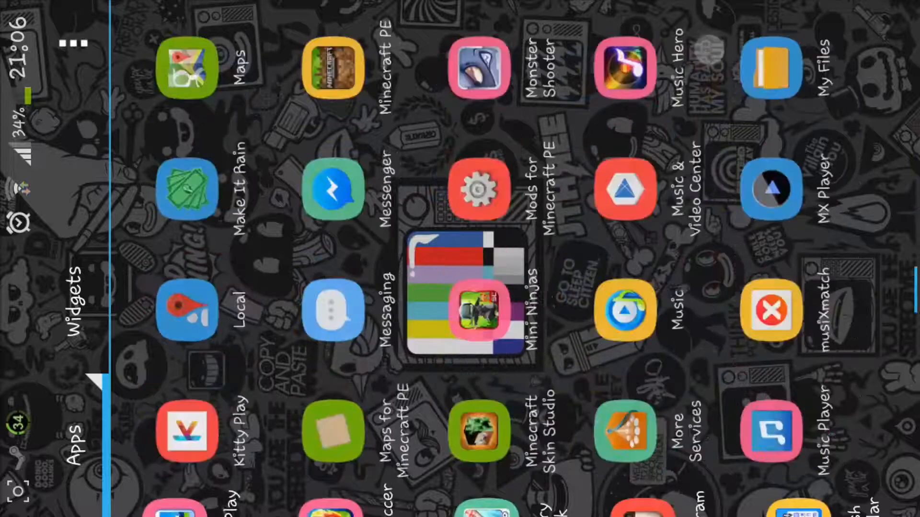
scroll("left", 3)
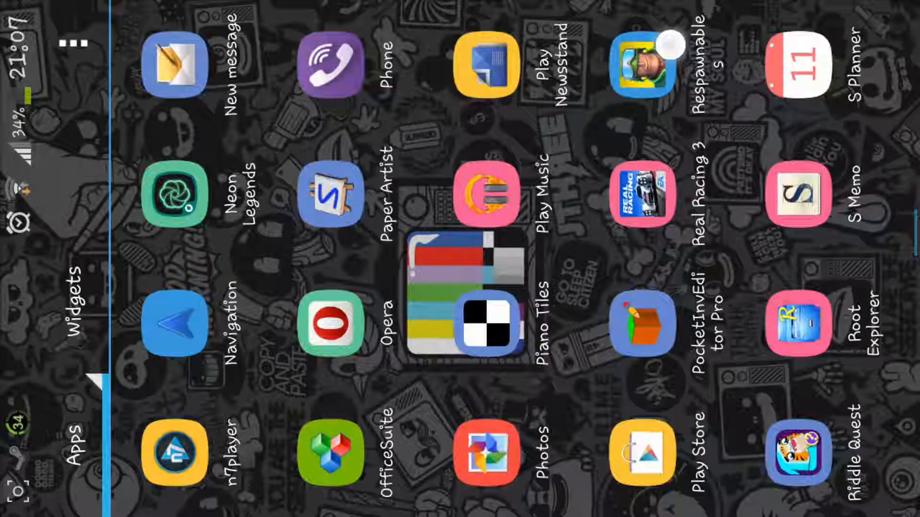
scroll("left", 3)
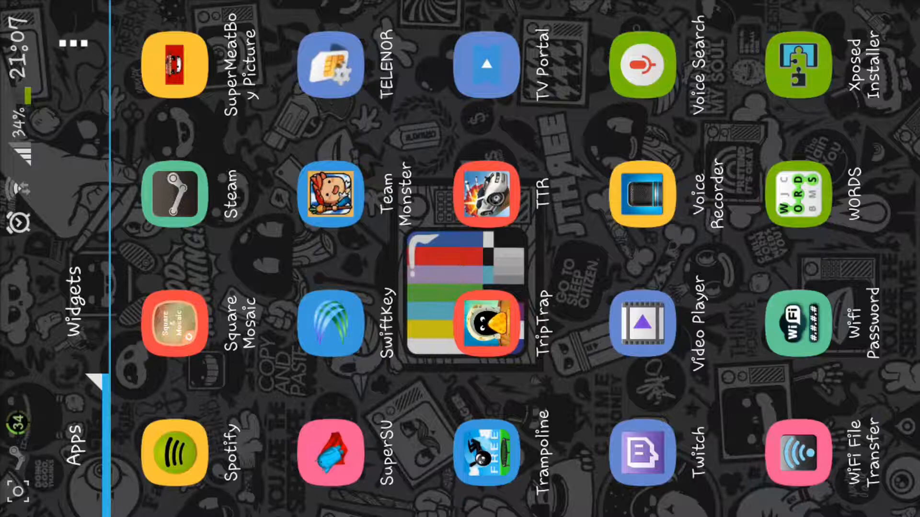
scroll("left", 3)
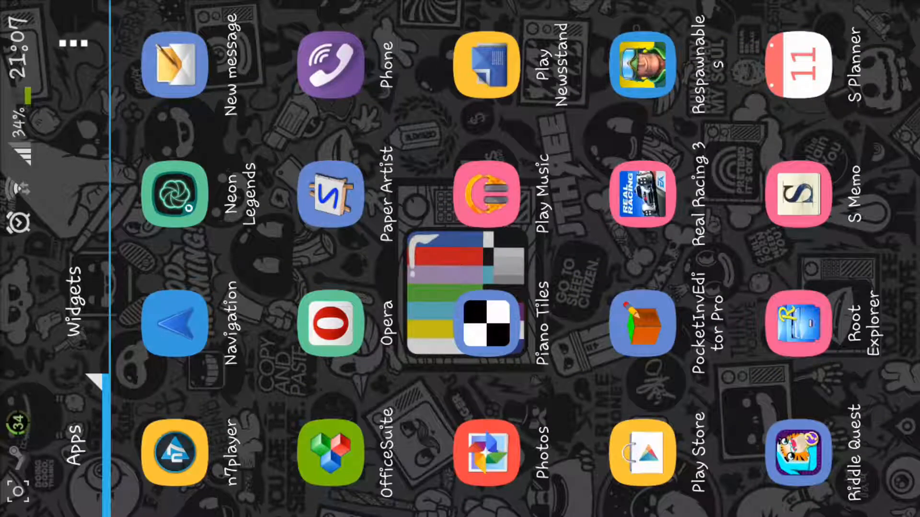
Launch Root Explorer and confirm the multi-delete of the two selected Download items
left_click(798, 325)
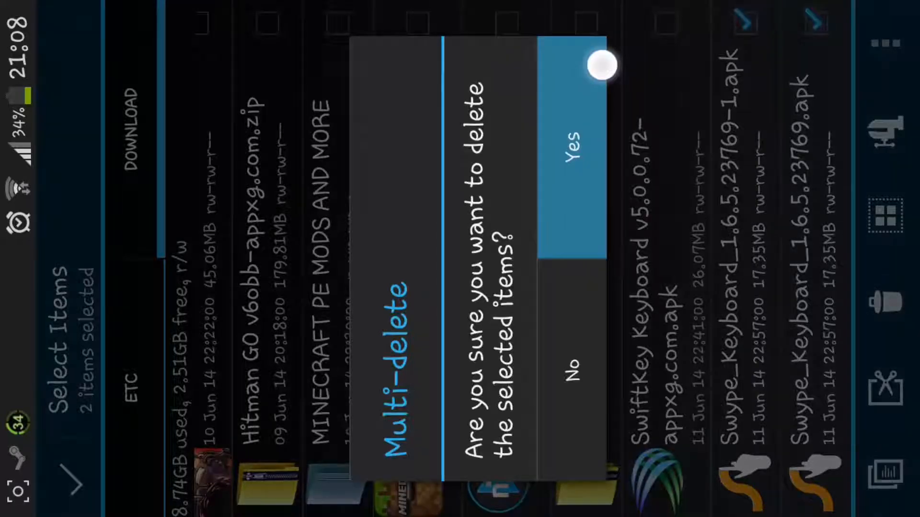
left_click(572, 144)
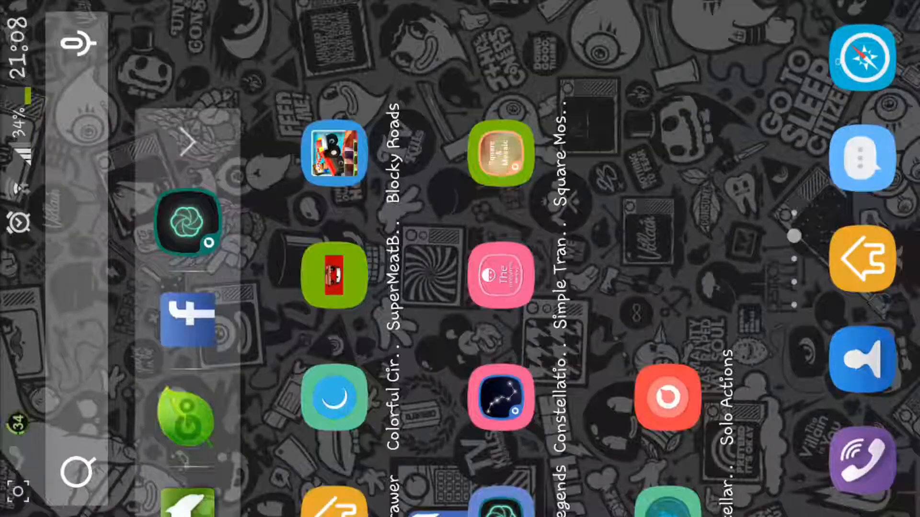
Swipe the app drawer to the page with Google+, Hangouts, Hitman GO and Instagram
scroll("left", 3)
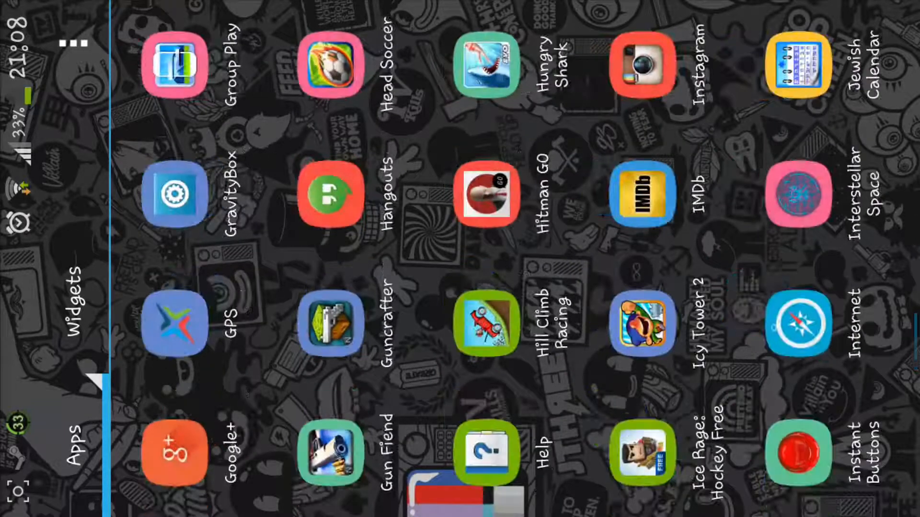
scroll("left", 3)
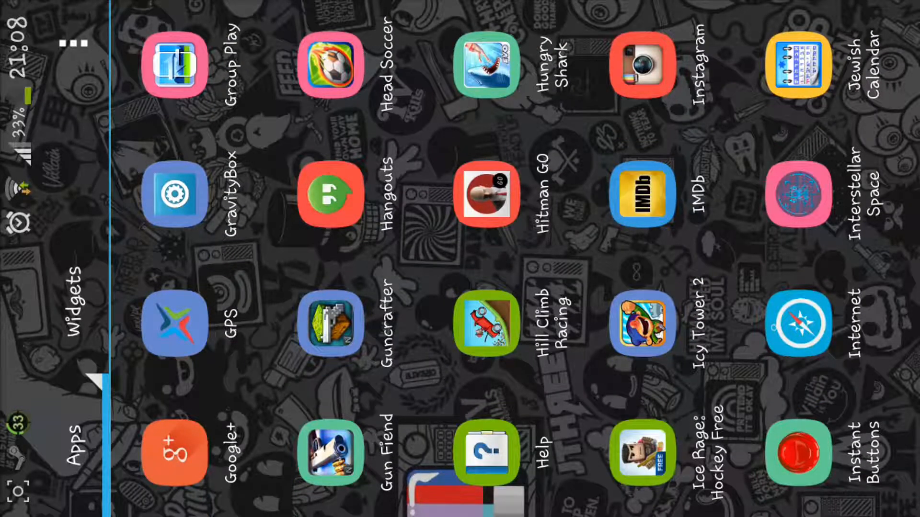
Launch Hitman GO and reach its title screen with the Google+ sign-in option
left_click(487, 196)
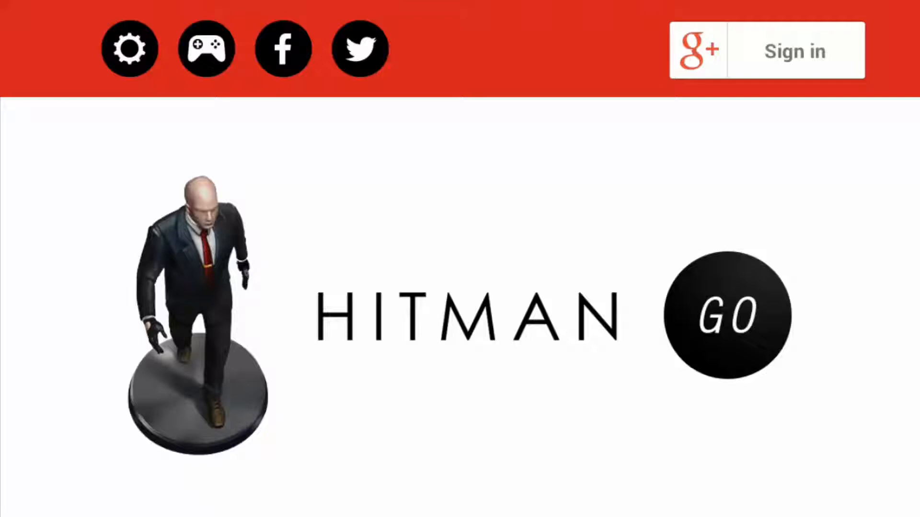